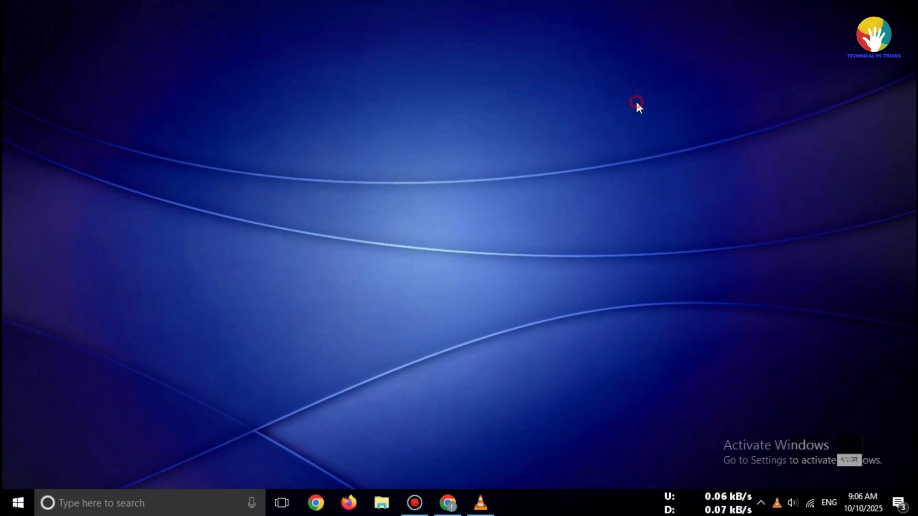
Refresh the desktop and browse the OriginLab demo download page
right_click(637, 102)
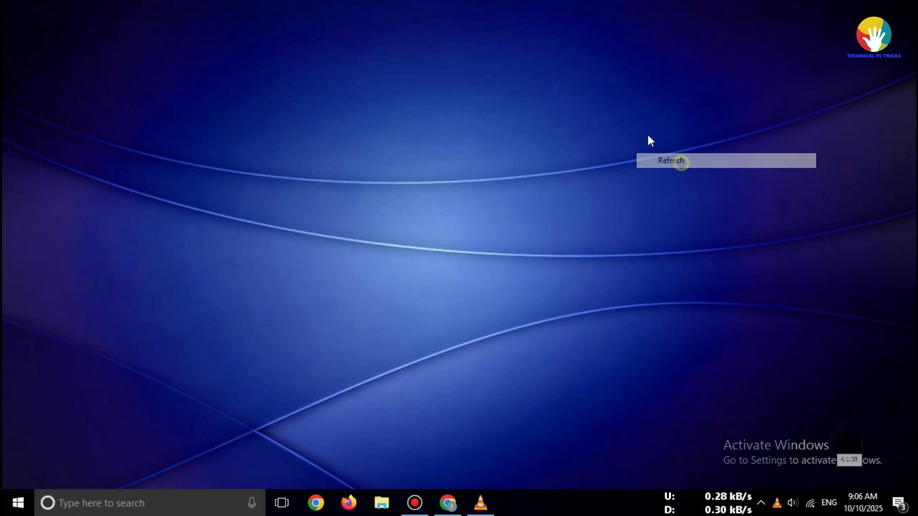
click(670, 161)
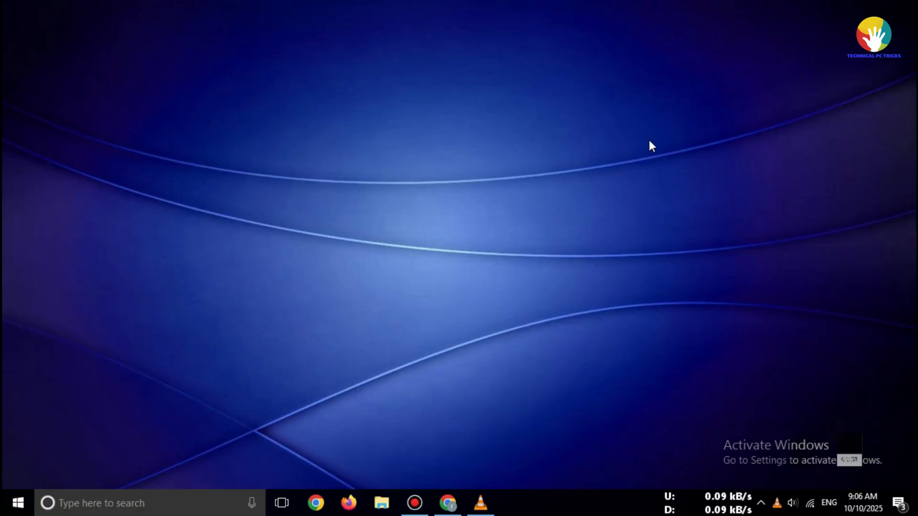
mouse_move(627, 197)
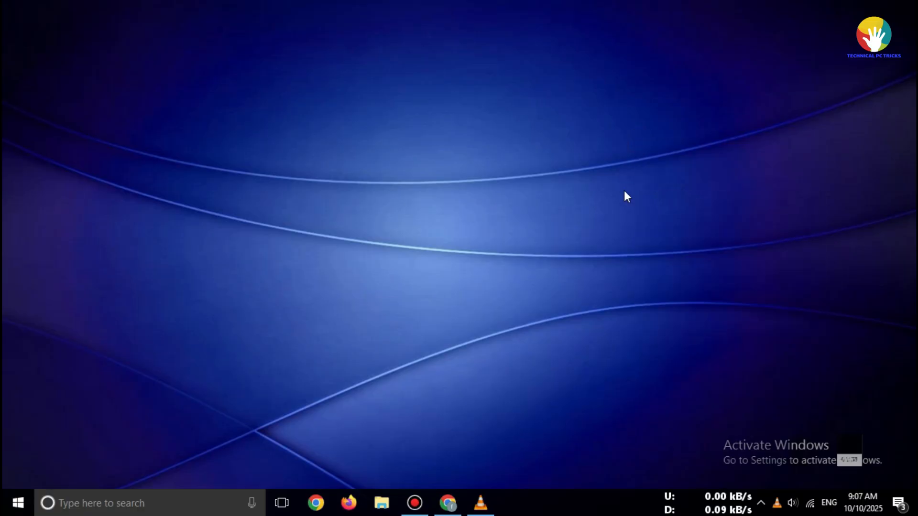
mouse_move(579, 203)
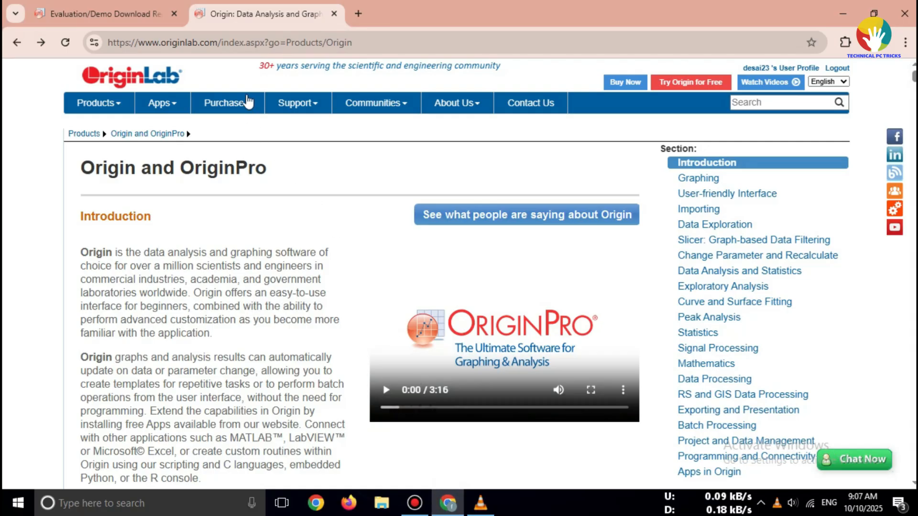
click(234, 43)
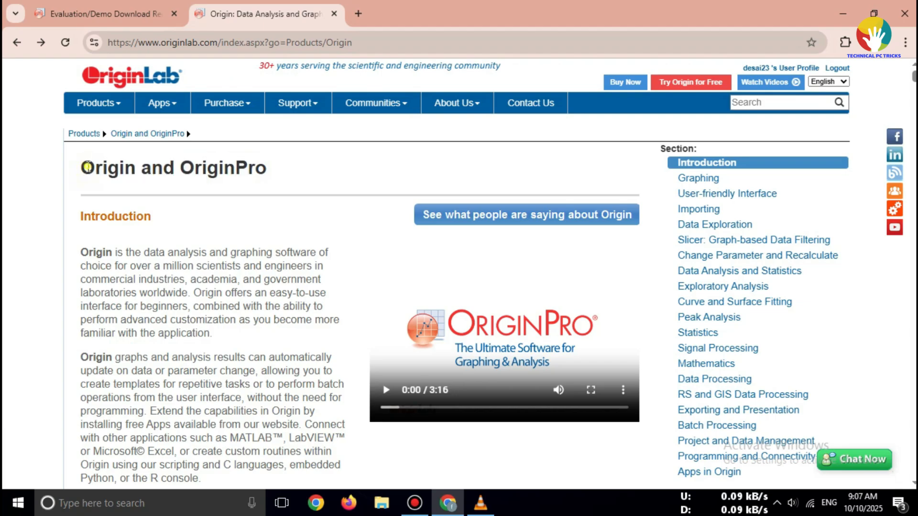
scroll(down, 3)
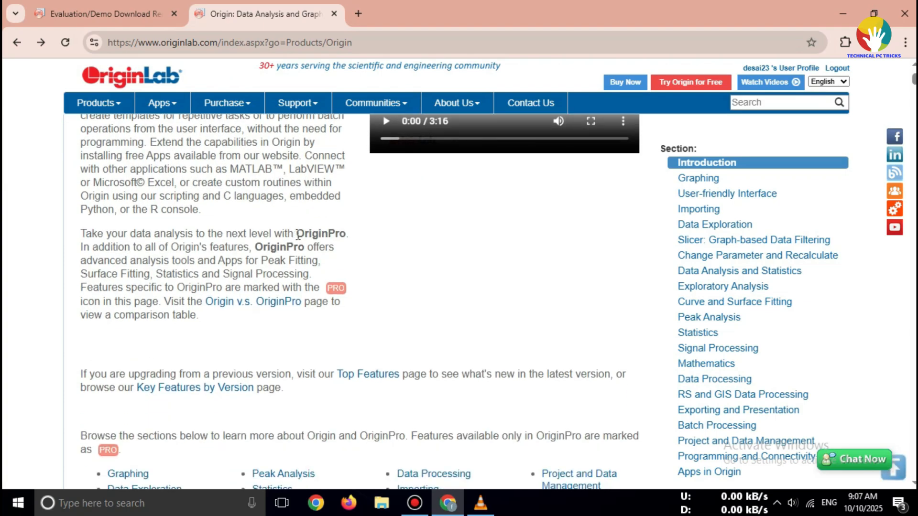
mouse_move(184, 35)
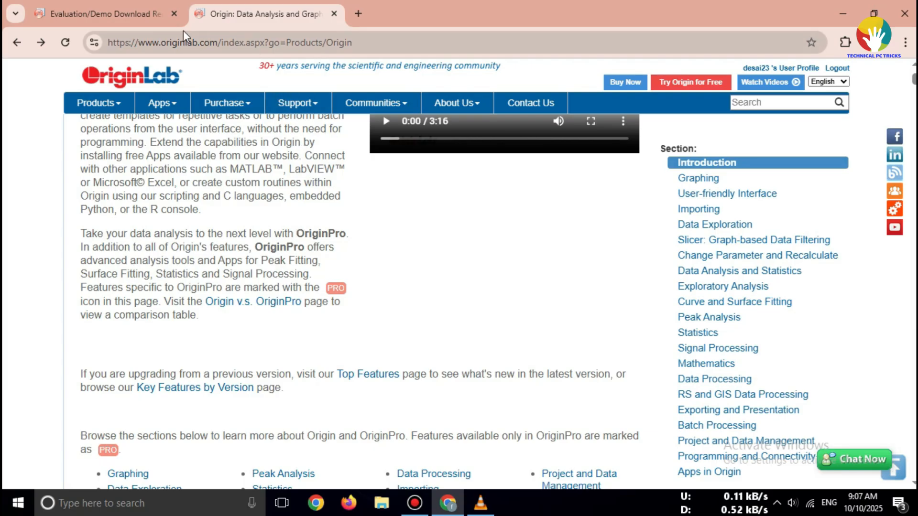
scroll(up, 3)
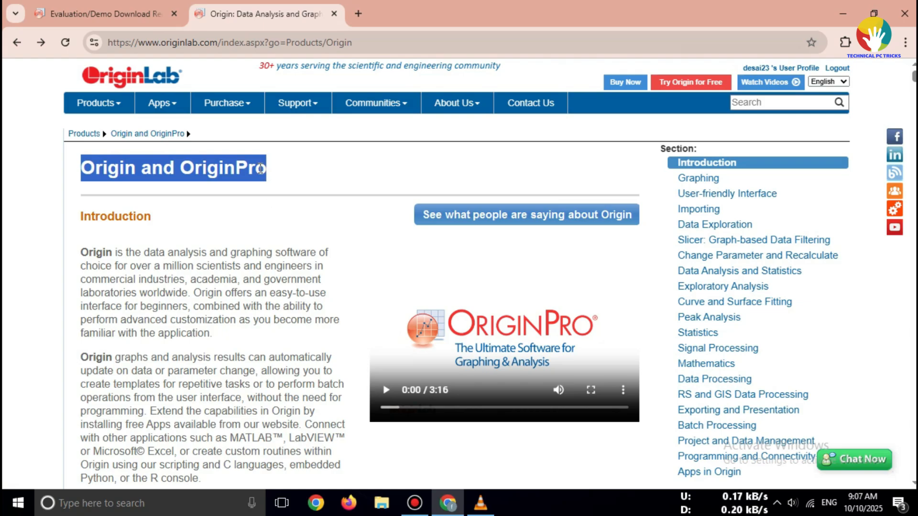
scroll(down, 3)
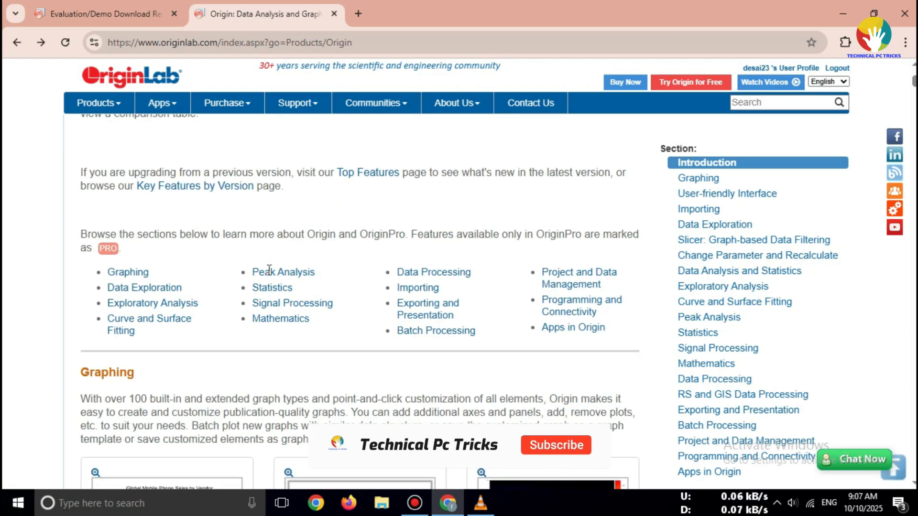
scroll(down, 3)
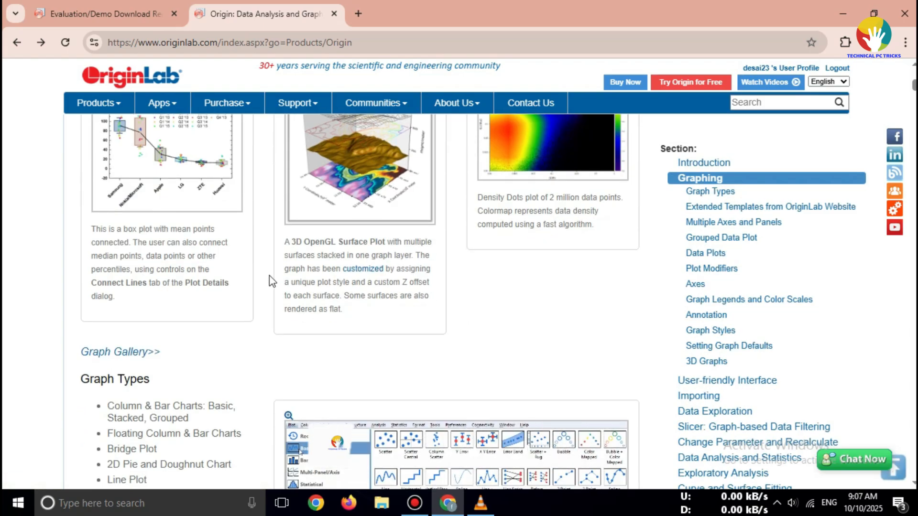
mouse_move(376, 102)
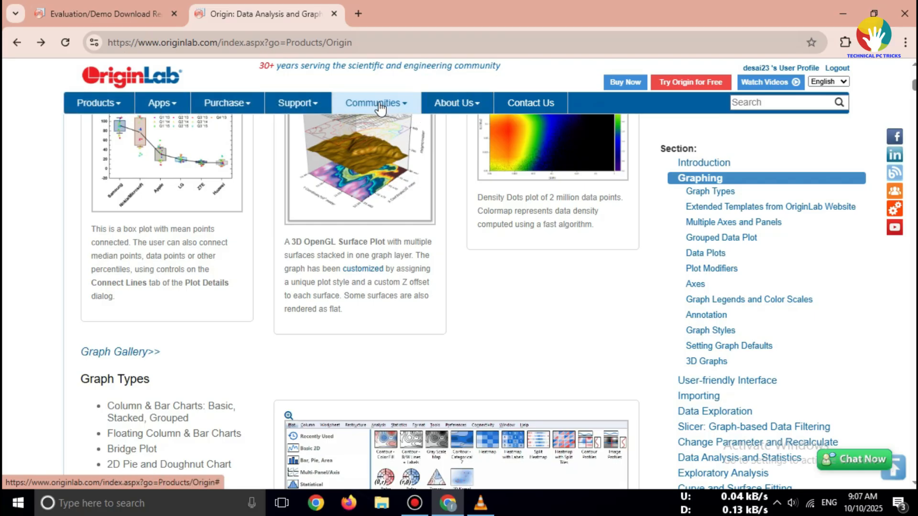
Go to the Origin Download page and its Evaluation/Demo Download Request form
click(295, 104)
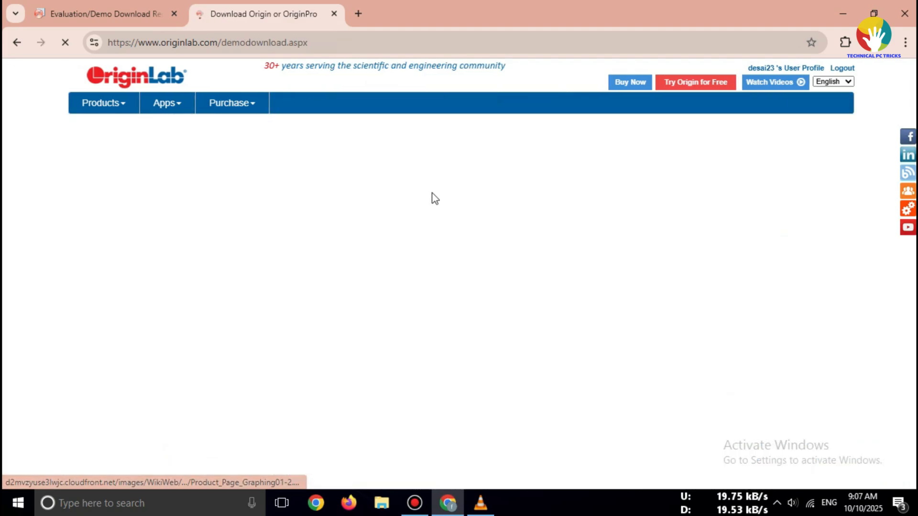
click(100, 14)
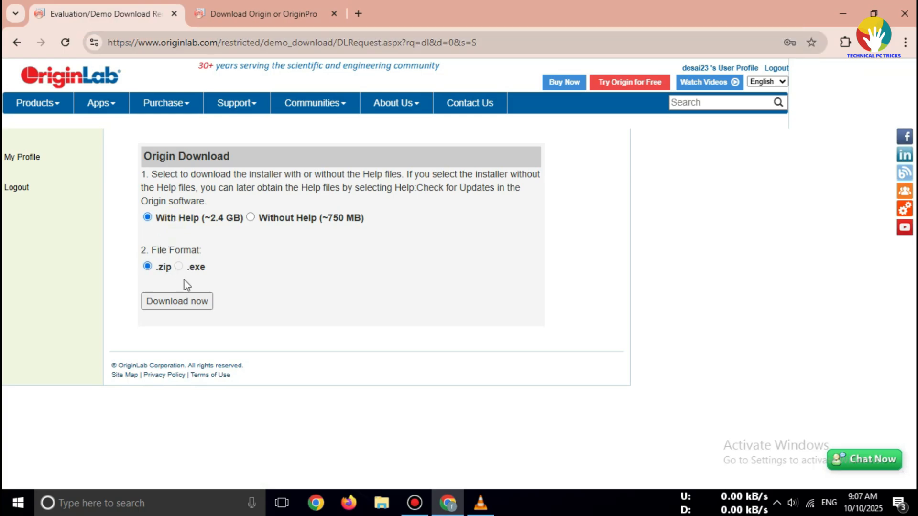
Start the Origin installer download with Help files in .zip format
click(176, 301)
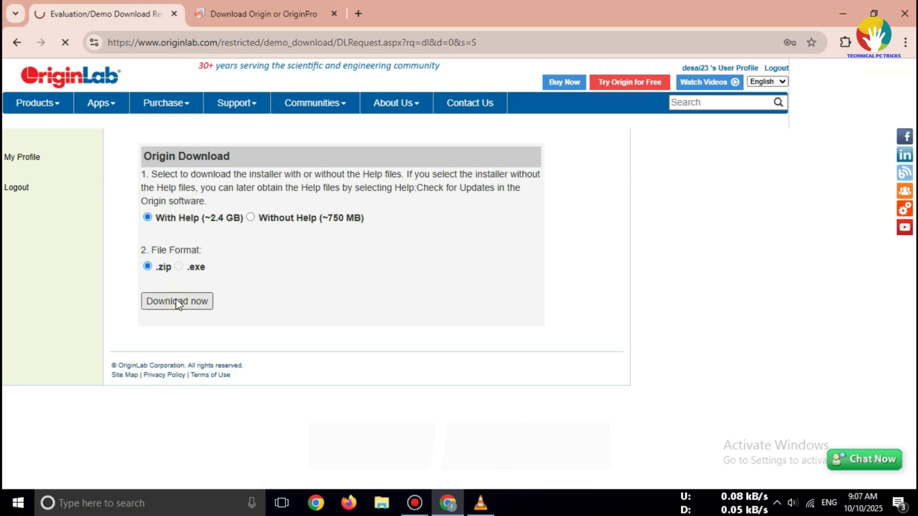
click(177, 301)
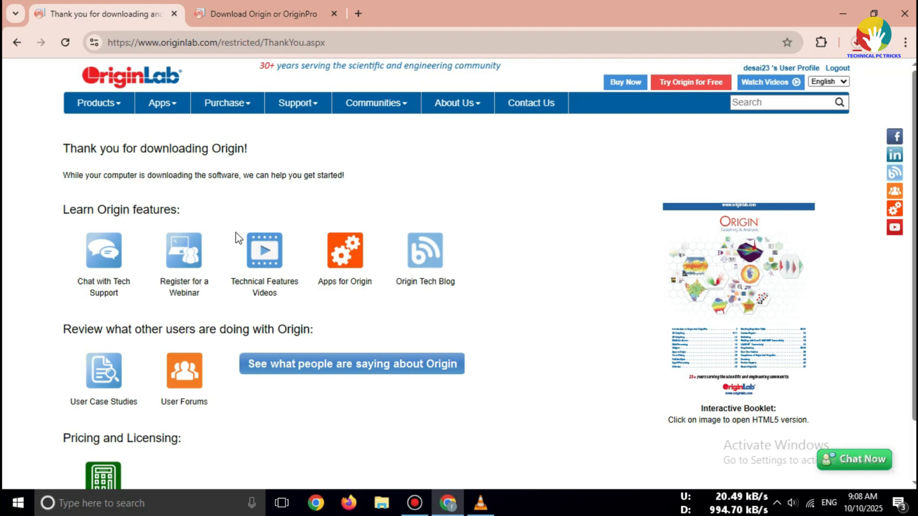
mouse_move(92, 150)
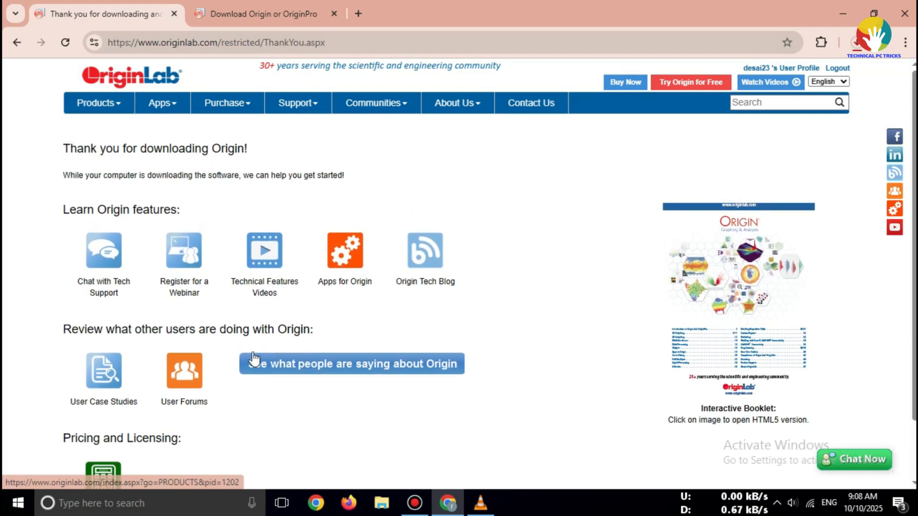
scroll(down, 3)
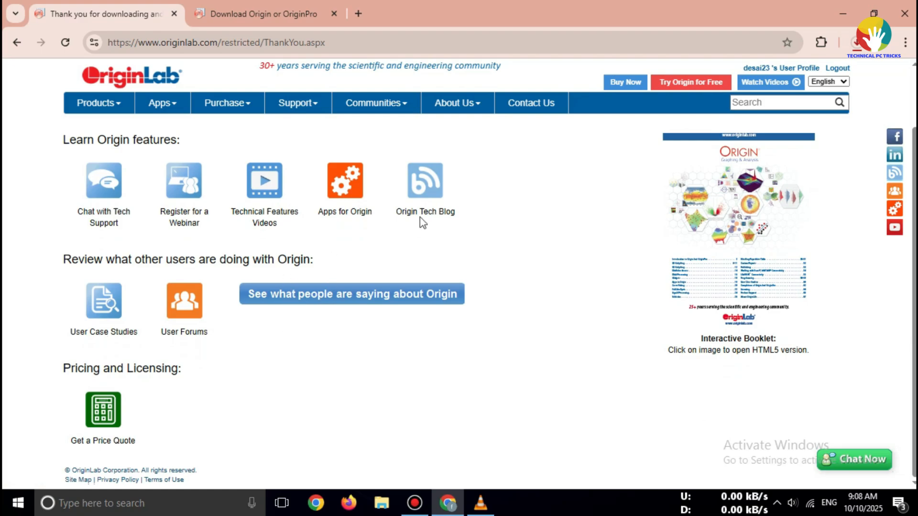
scroll(up, 3)
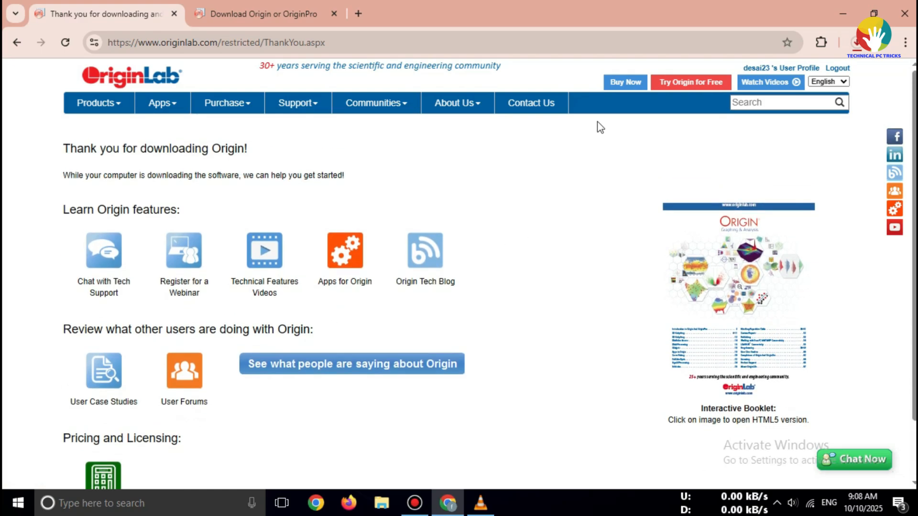
mouse_move(570, 149)
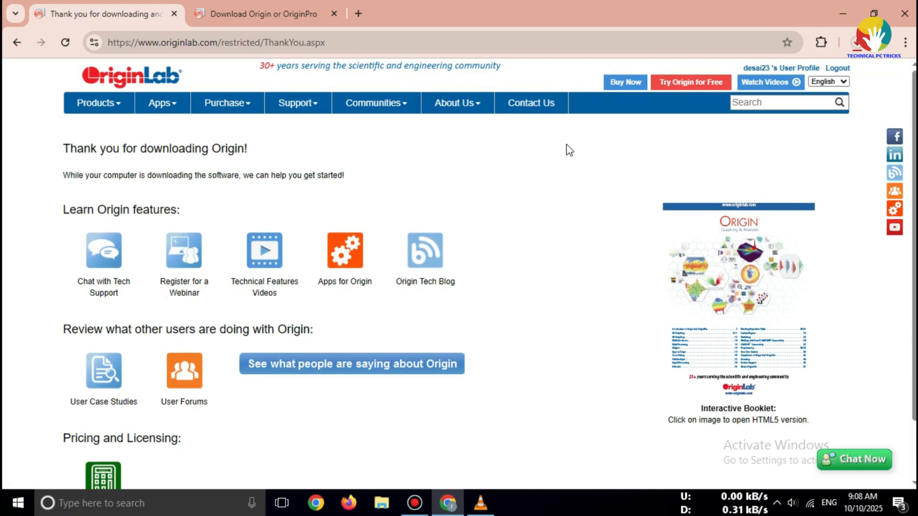
mouse_move(585, 200)
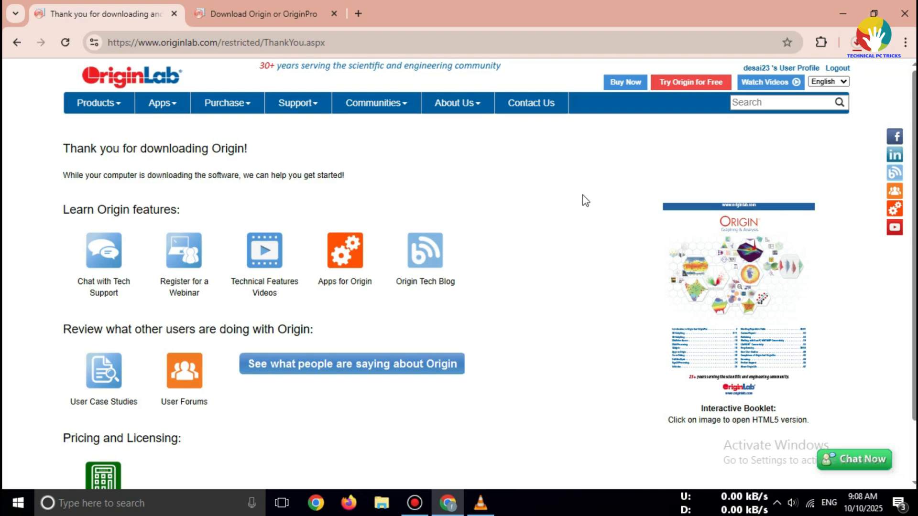
mouse_move(589, 220)
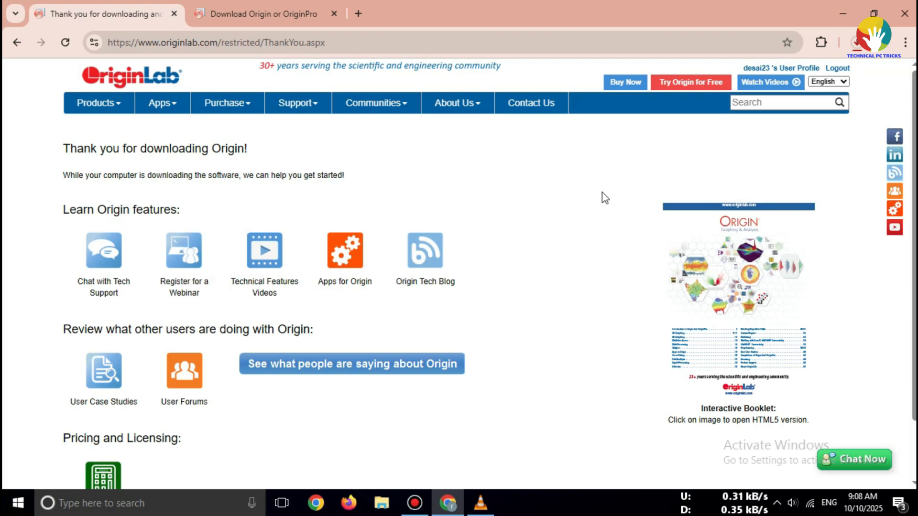
mouse_move(690, 35)
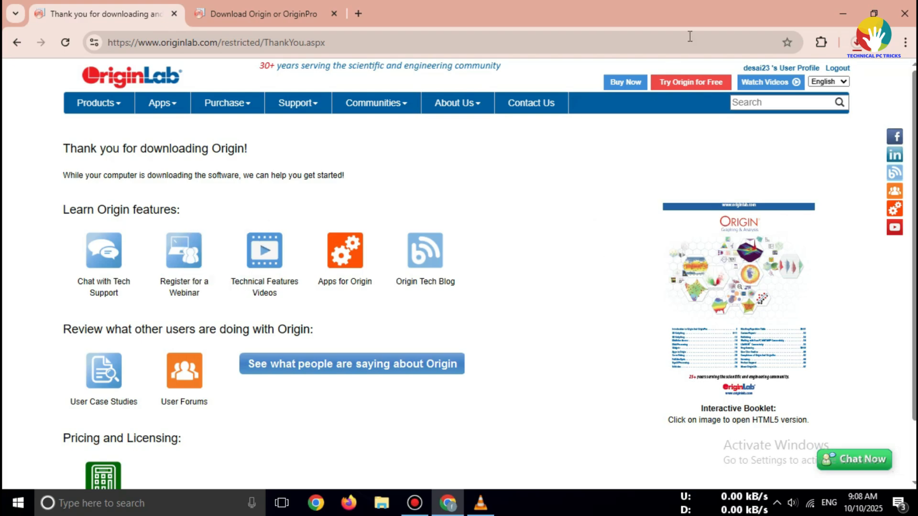